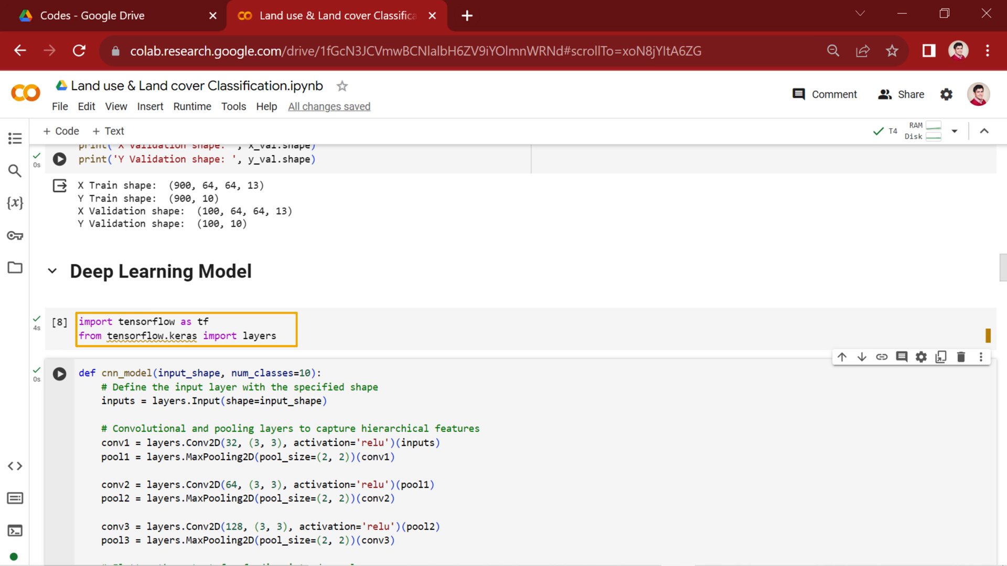
Run the cnn_model definition and build the model, showing a summary with 721,674 parameters
scroll(down, 3)
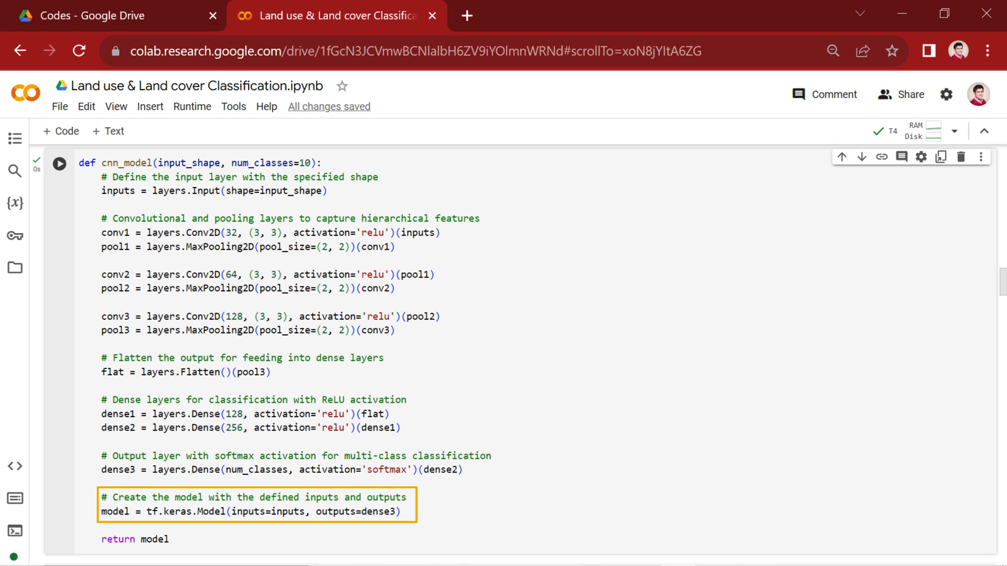
click(59, 290)
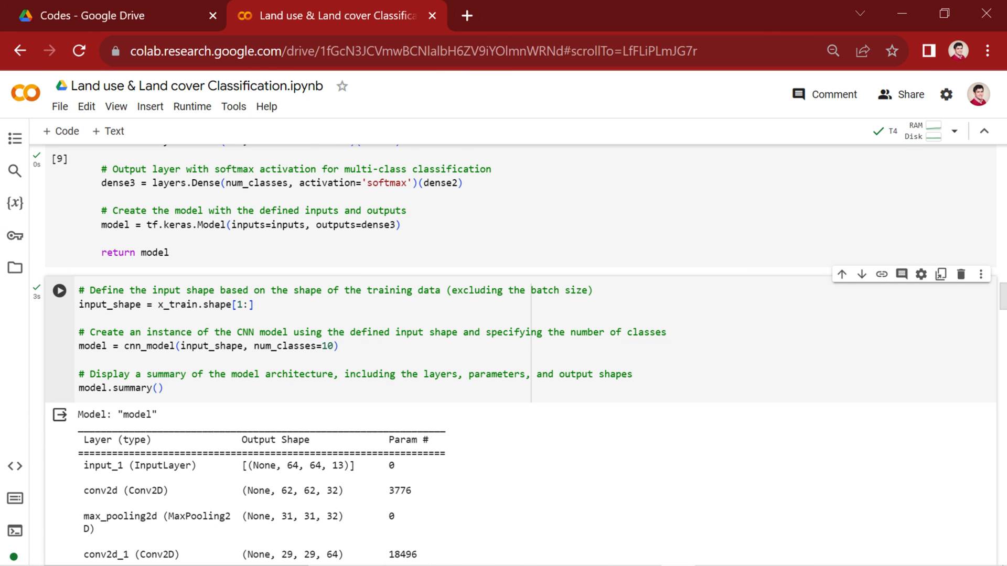
click(257, 332)
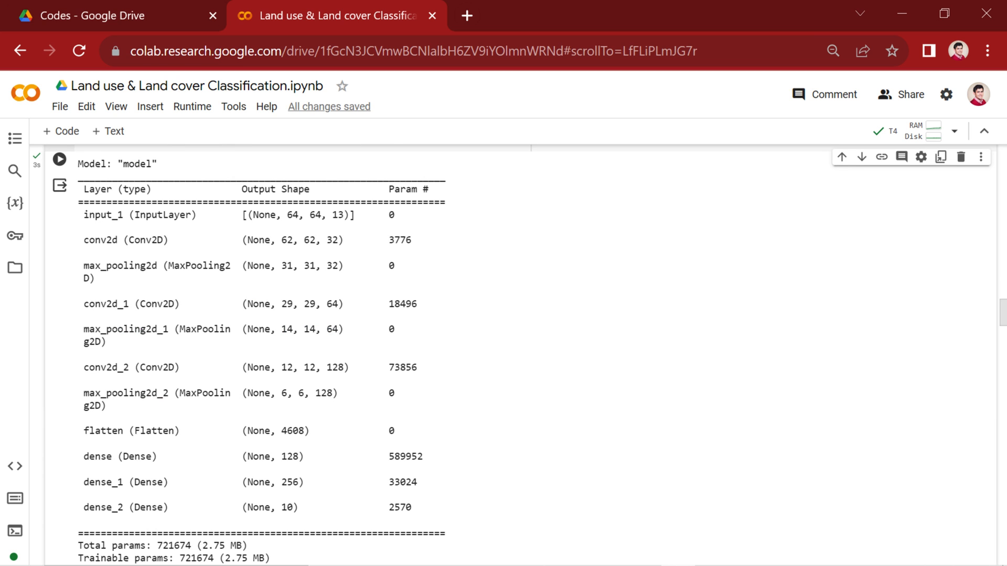
Scroll through the model.fit training log to review loss and accuracy across the 20 epochs
scroll(down, 3)
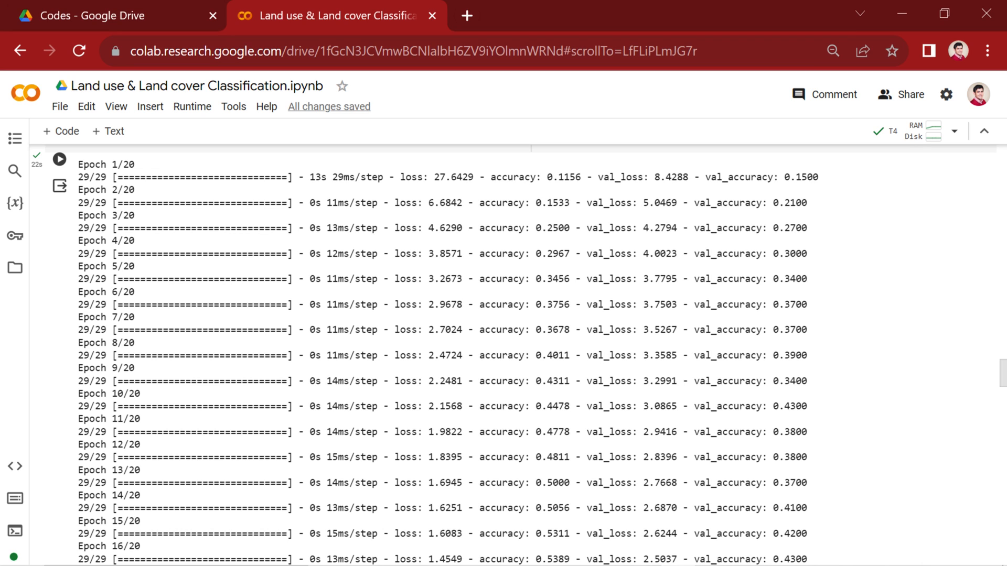
scroll(down, 3)
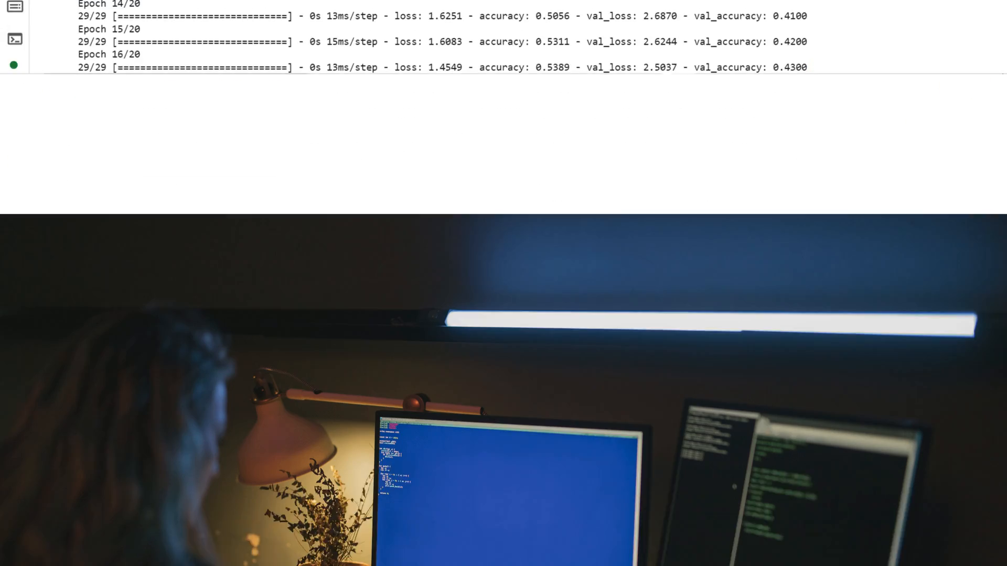